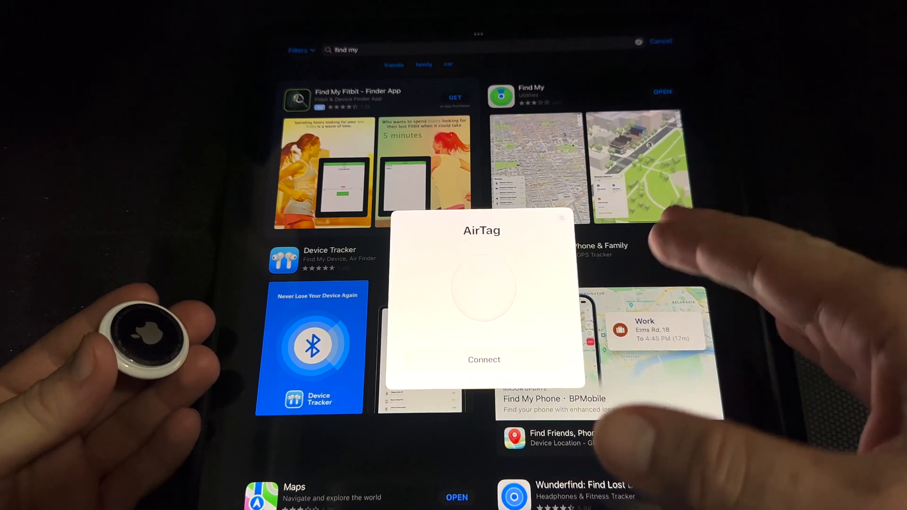
Connect the nearby AirTag from its pop-up card to begin pairing with the iPad.
click(483, 359)
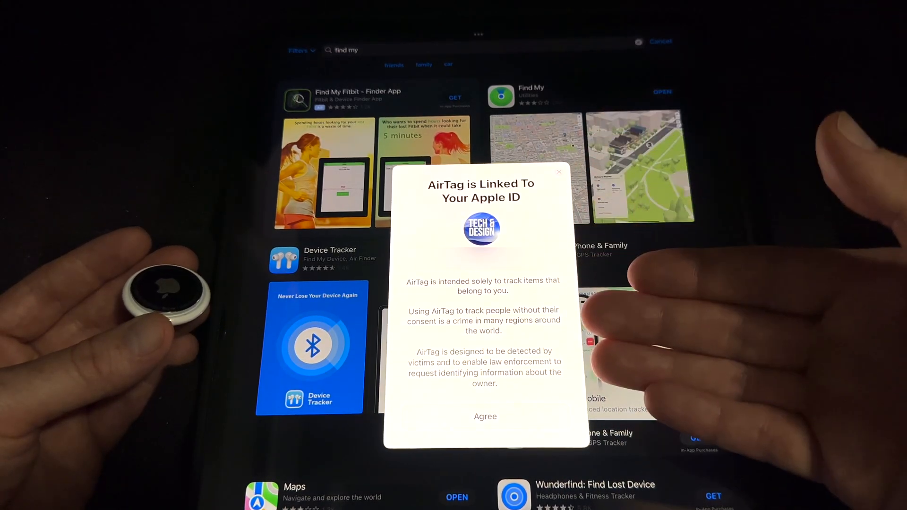